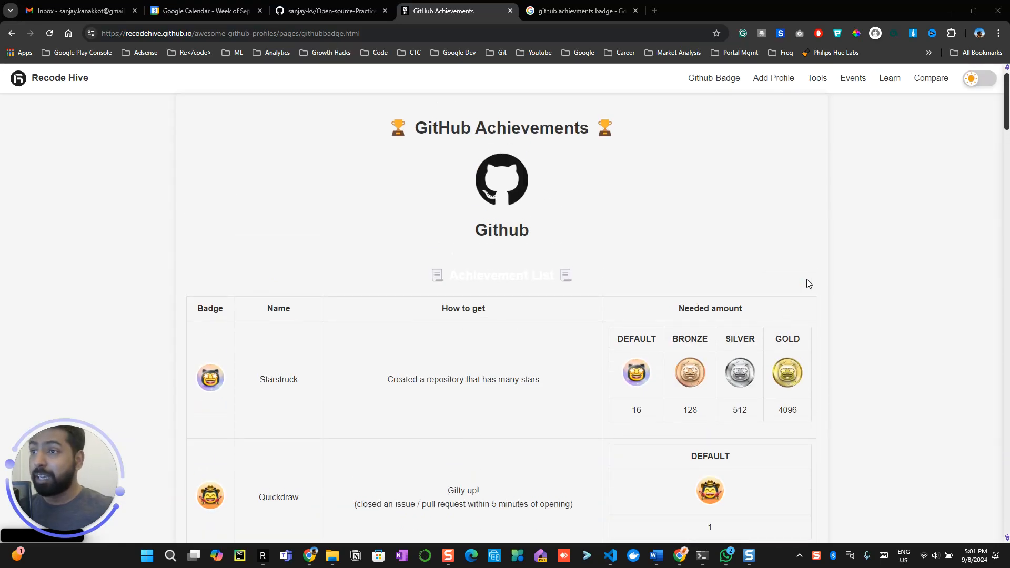
# Scroll the Recode Hive Achievements table to the Starstruck row showing its 16-star requirement.
pyautogui.scroll(-3)
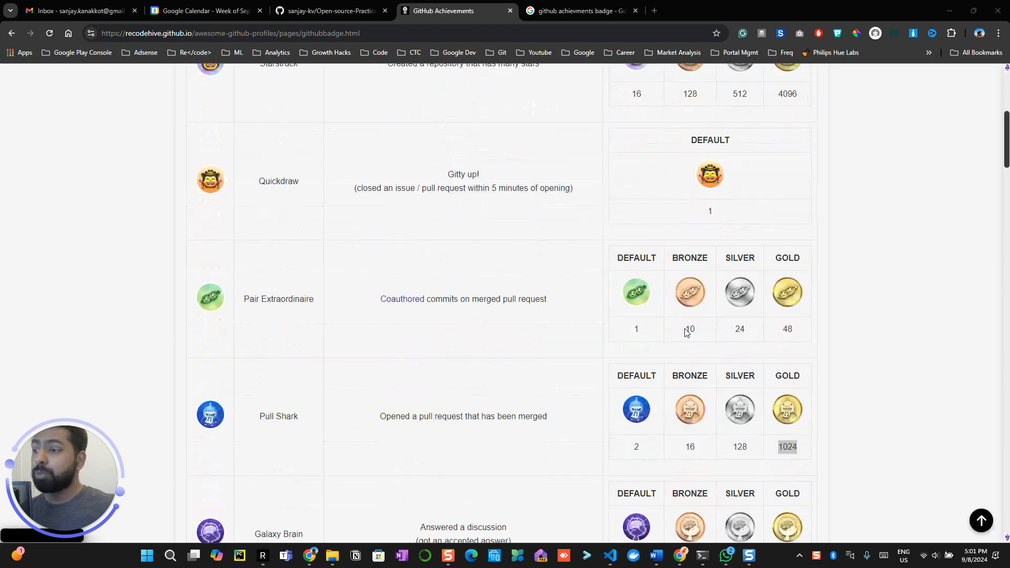
pyautogui.scroll(-3)
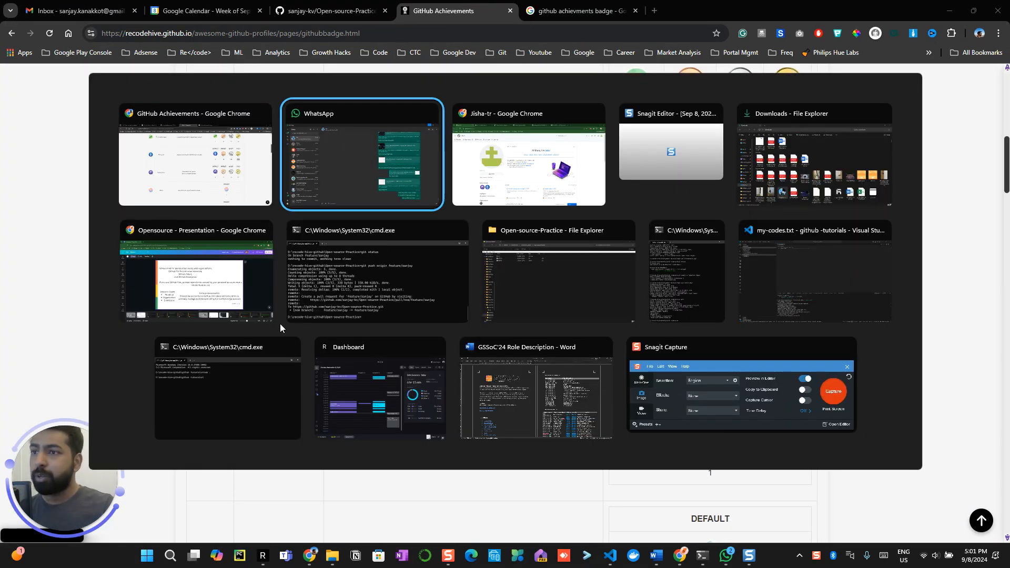
pyautogui.click(527, 155)
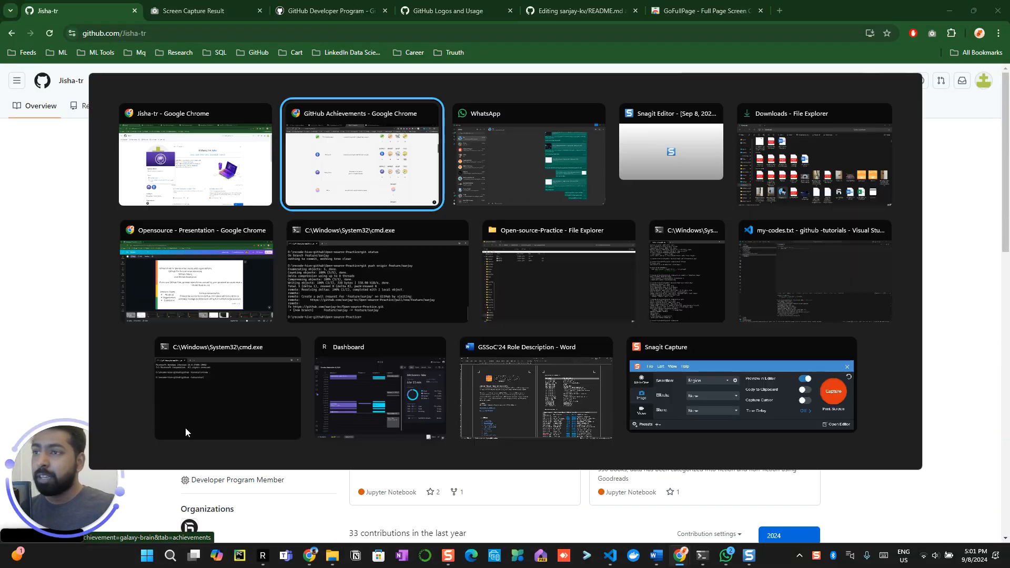
pyautogui.click(363, 155)
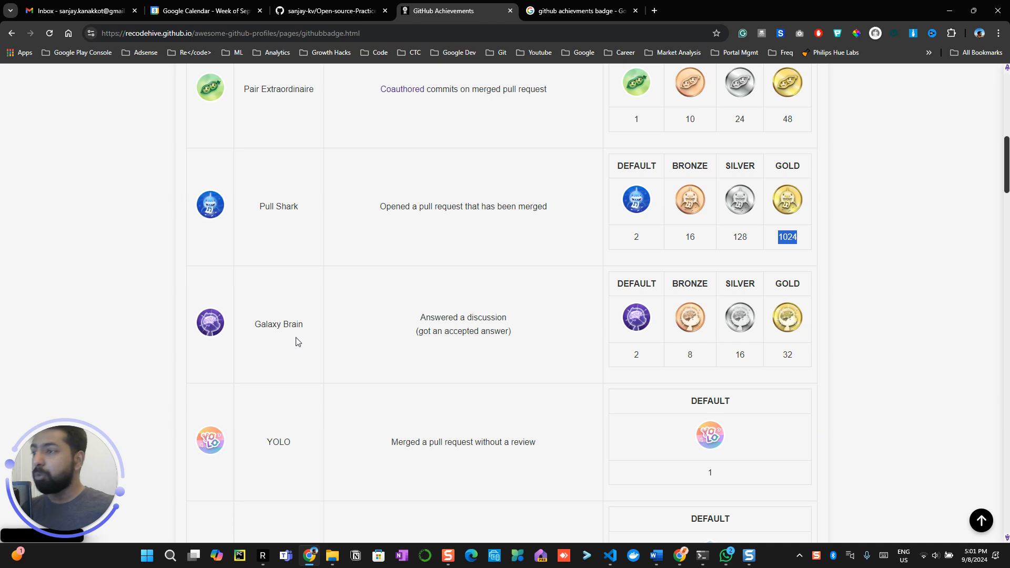
pyautogui.scroll(3)
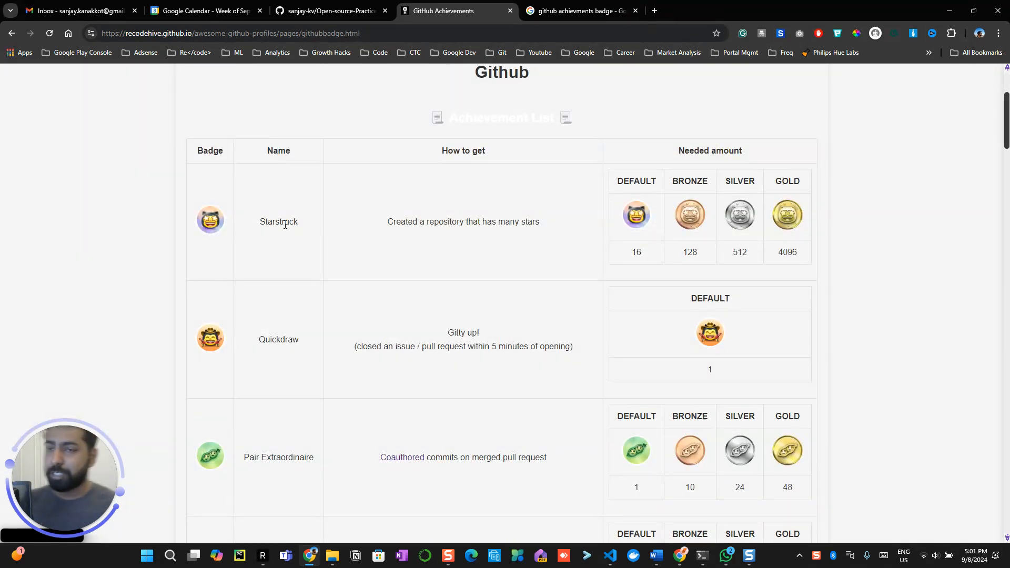
pyautogui.moveTo(610, 207)
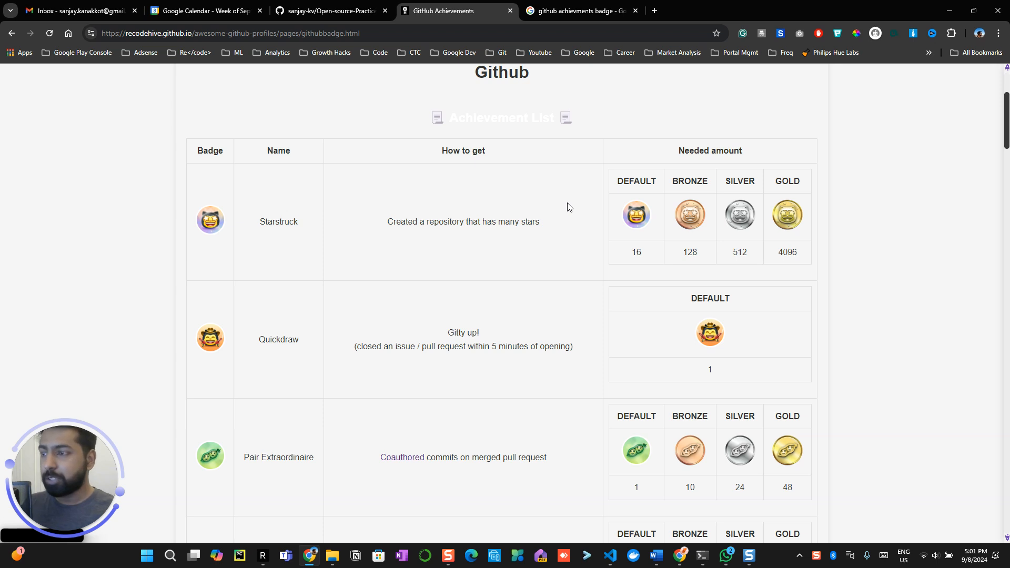
pyautogui.moveTo(564, 211)
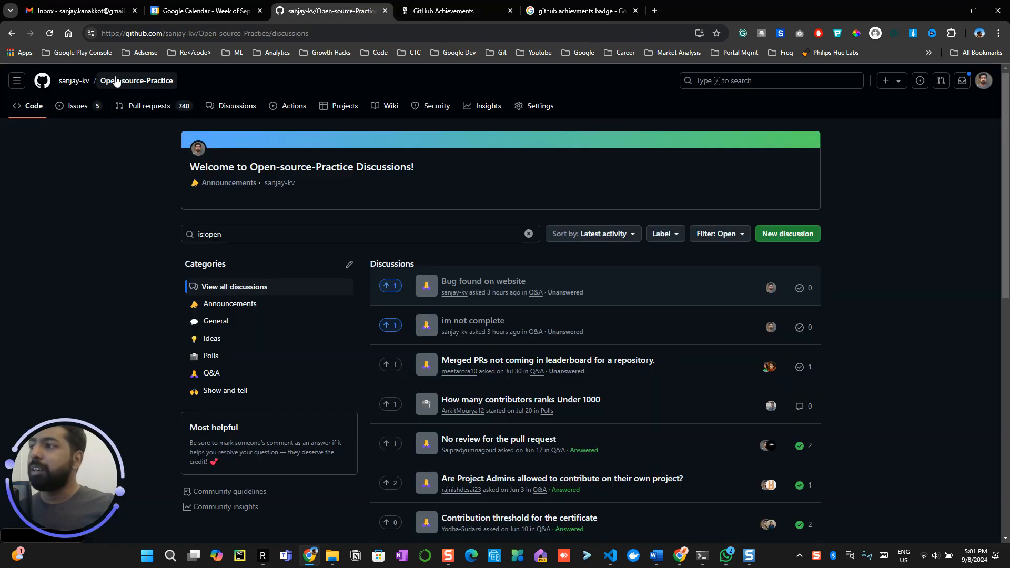
# Return to the Open-source-Practice repository home page via the breadcrumb.
pyautogui.click(136, 81)
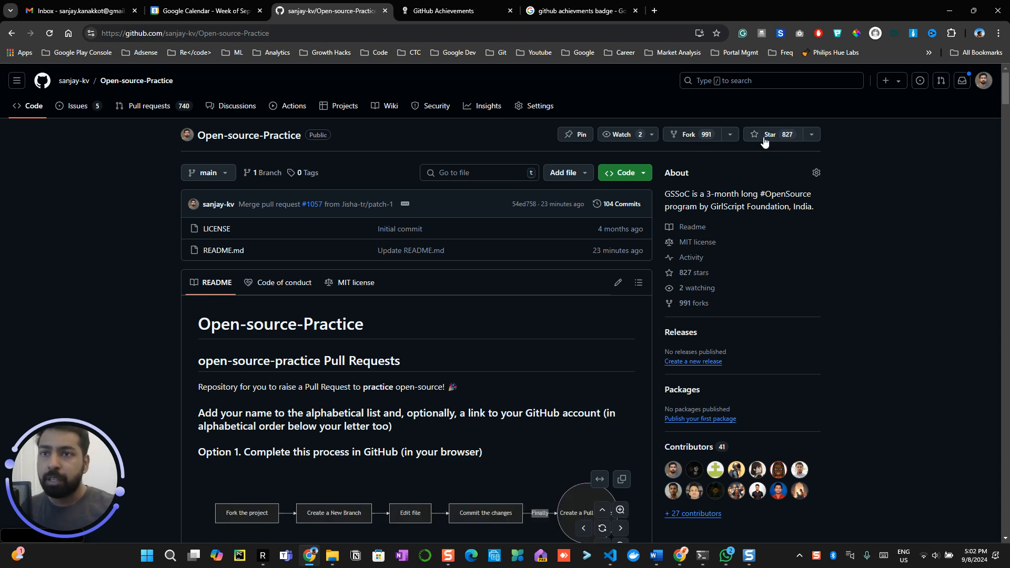
pyautogui.moveTo(688, 134)
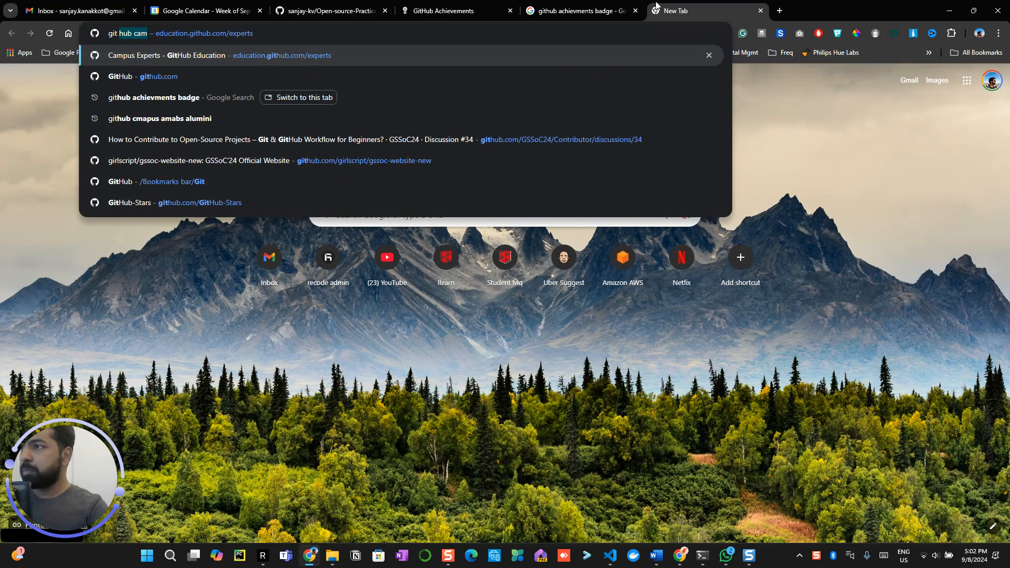
# Search Google for 'apache github', then refine it to 'apache airflow github'.
pyautogui.write('apache+')
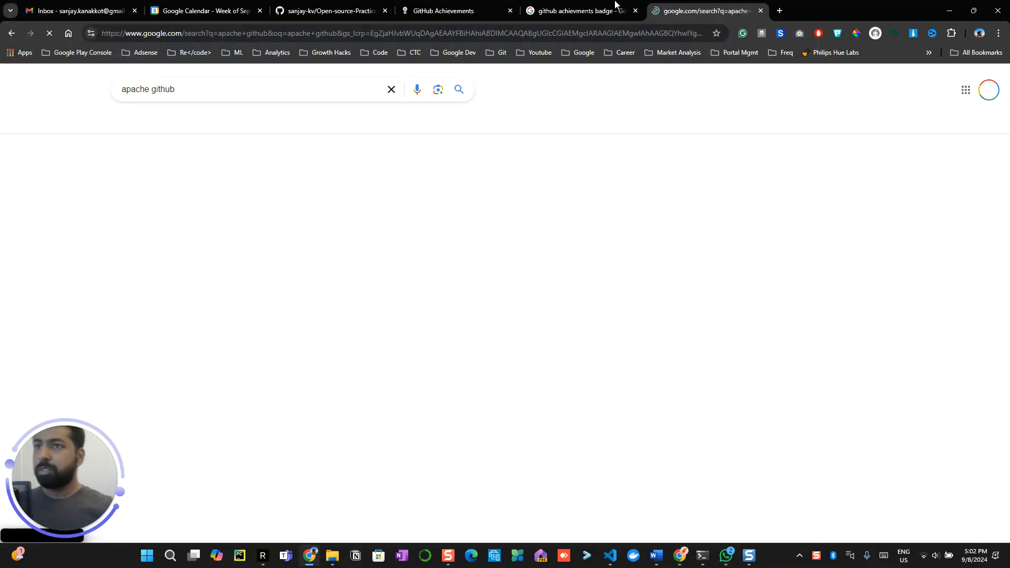
pyautogui.write('airflow')
pyautogui.press('enter')
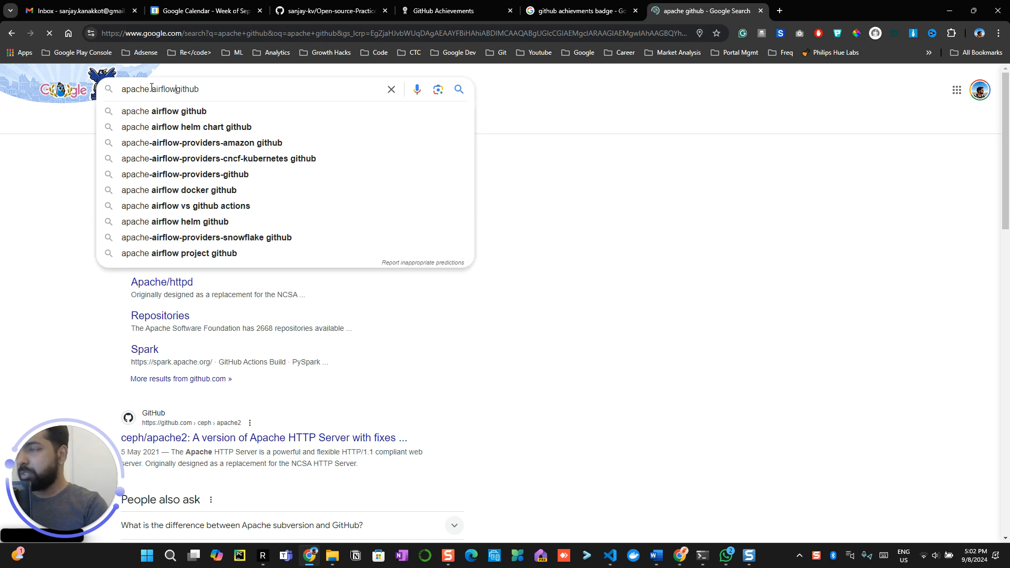
pyautogui.press('space')
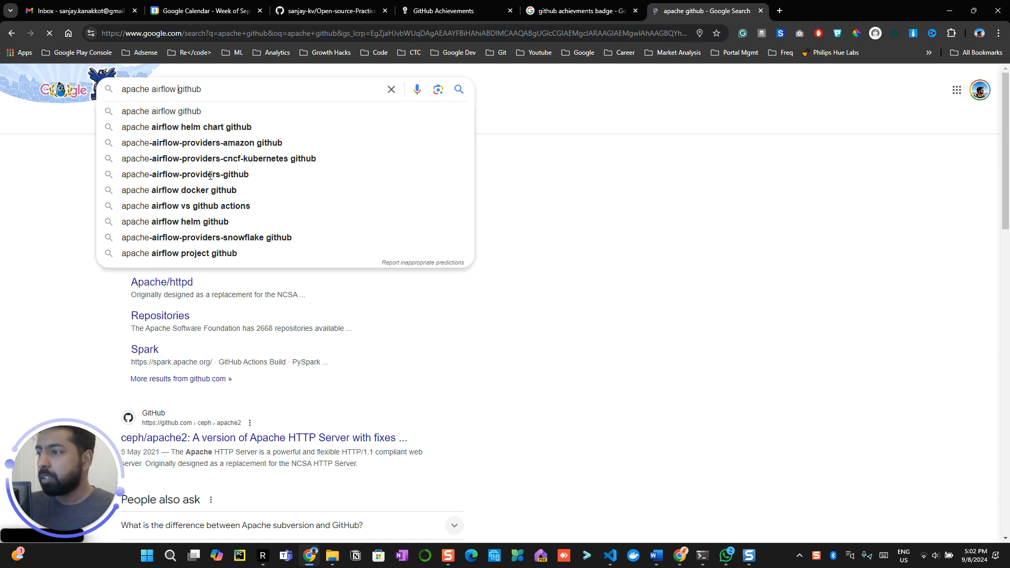
pyautogui.click(161, 111)
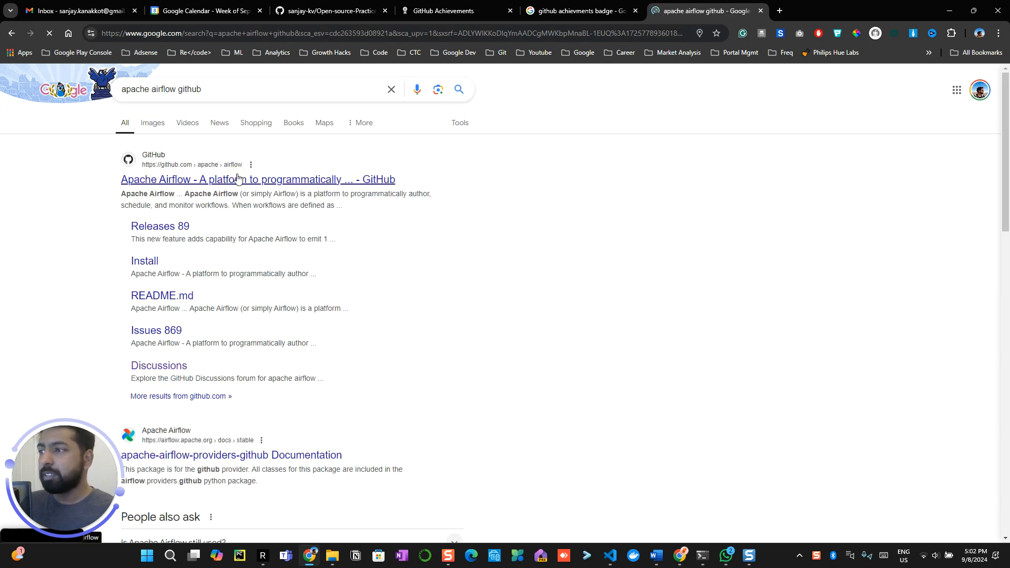
# Open the apache/airflow repository from the results and review its README and star count.
pyautogui.click(258, 179)
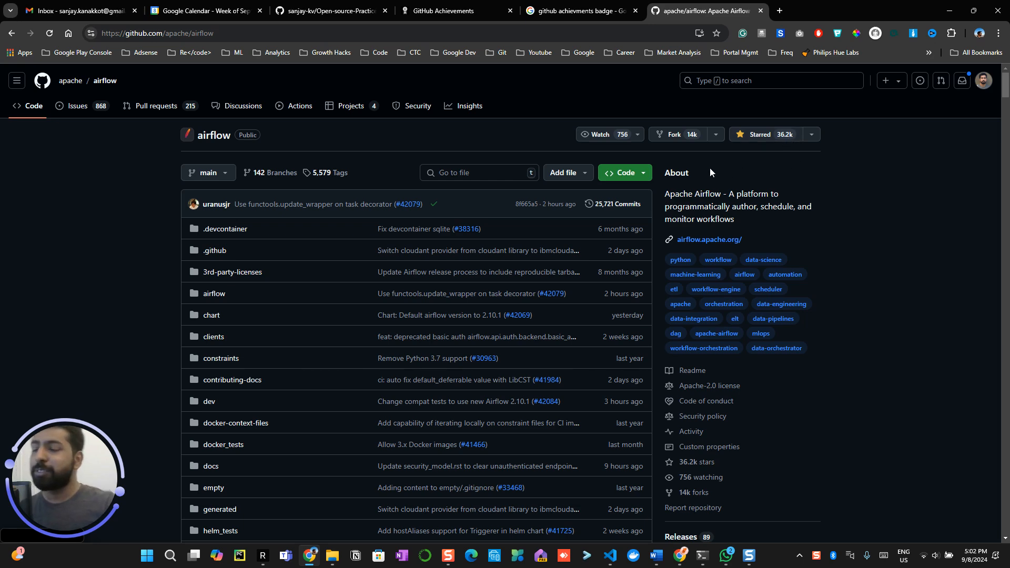
pyautogui.scroll(-3)
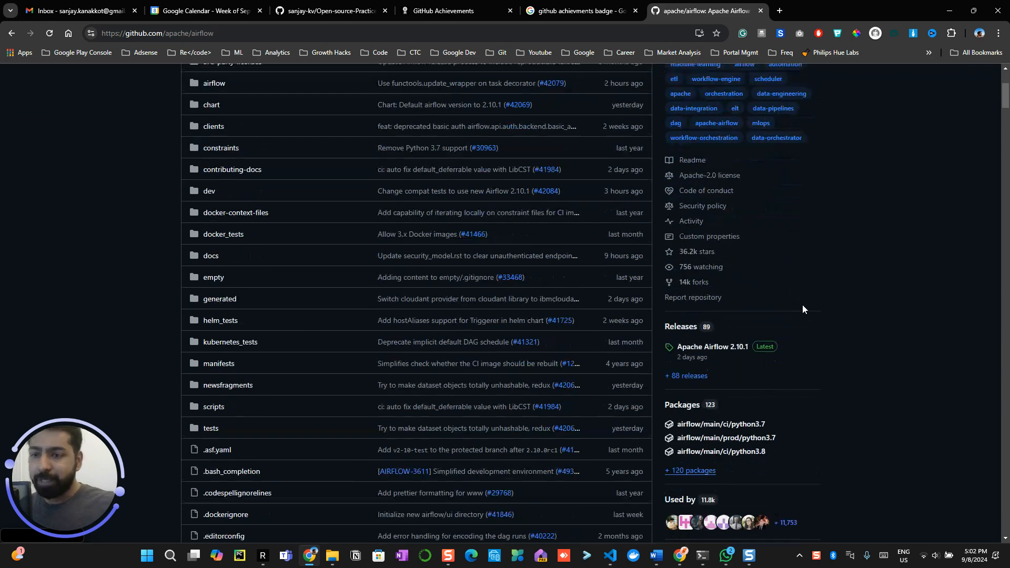
pyautogui.scroll(-3)
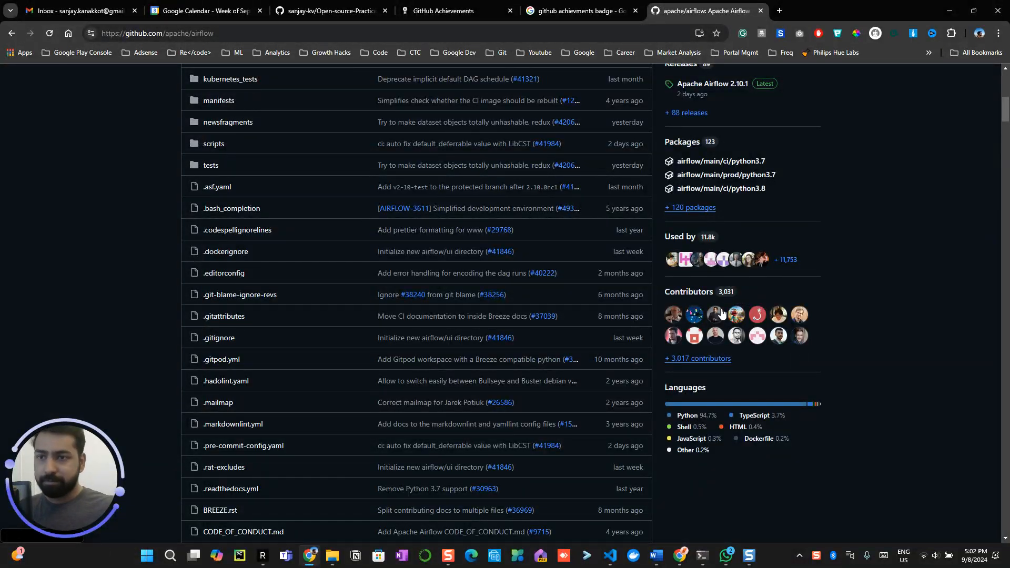
pyautogui.moveTo(727, 223)
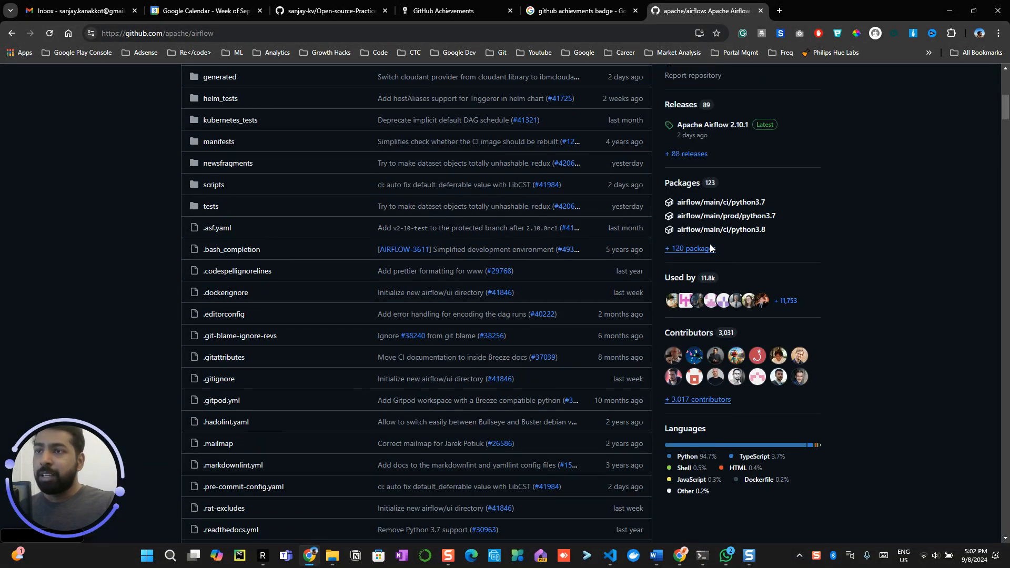
pyautogui.scroll(3)
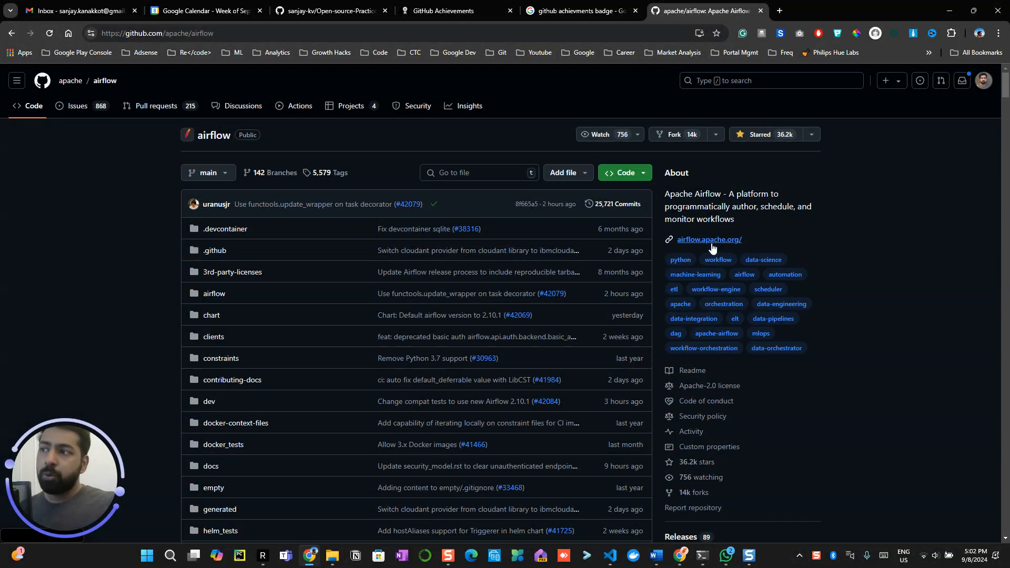
pyautogui.moveTo(711, 202)
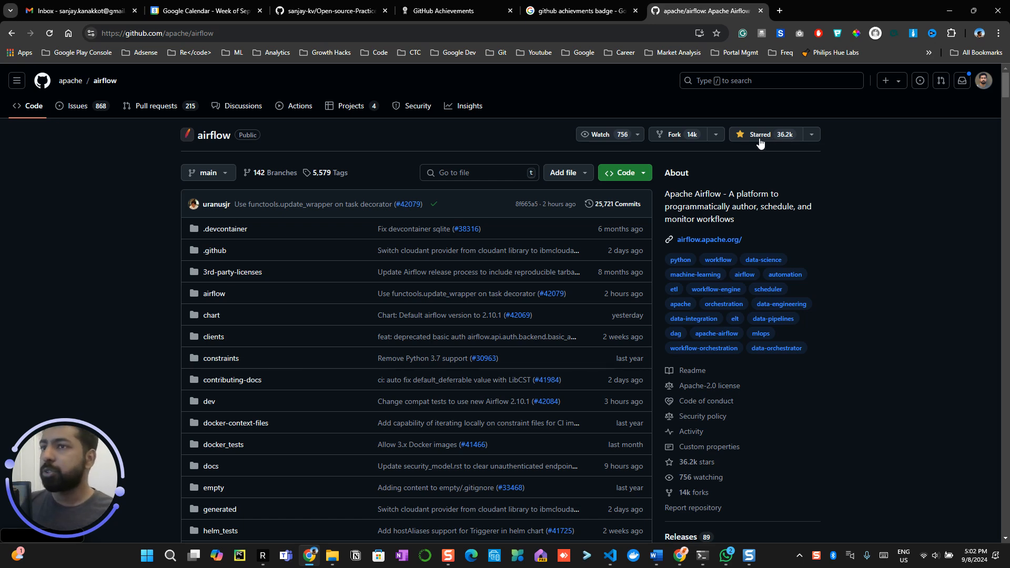
pyautogui.click(329, 10)
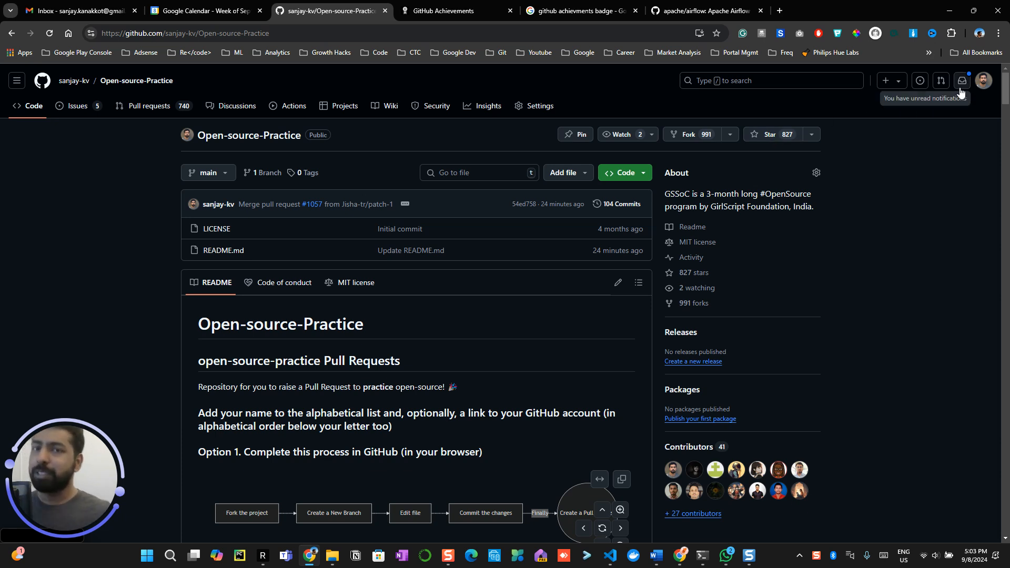
# Go to the sanjay-kv profile from the avatar menu and scroll to its Achievements and pinned repos.
pyautogui.click(982, 80)
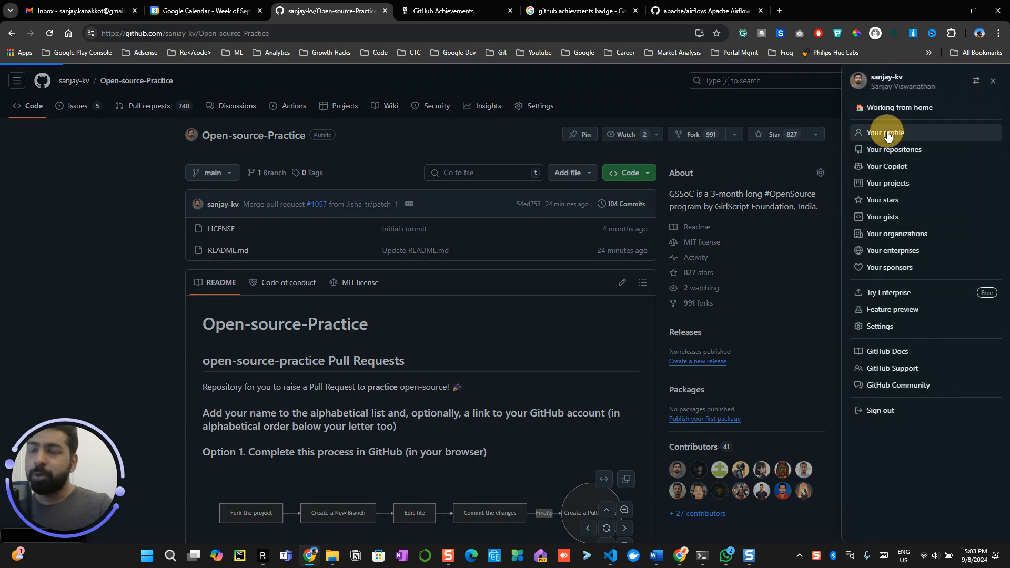
pyautogui.click(887, 133)
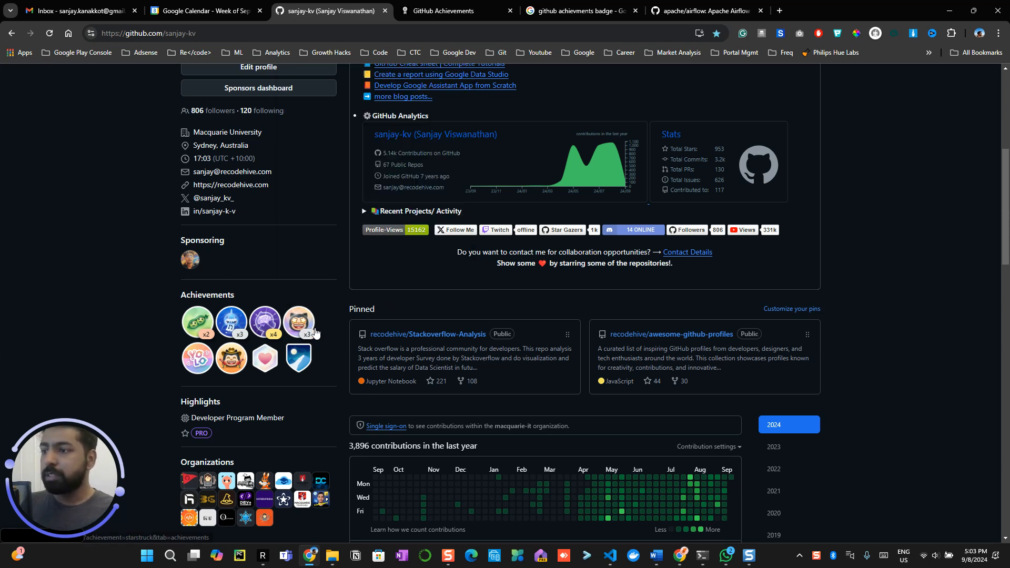
pyautogui.moveTo(298, 322)
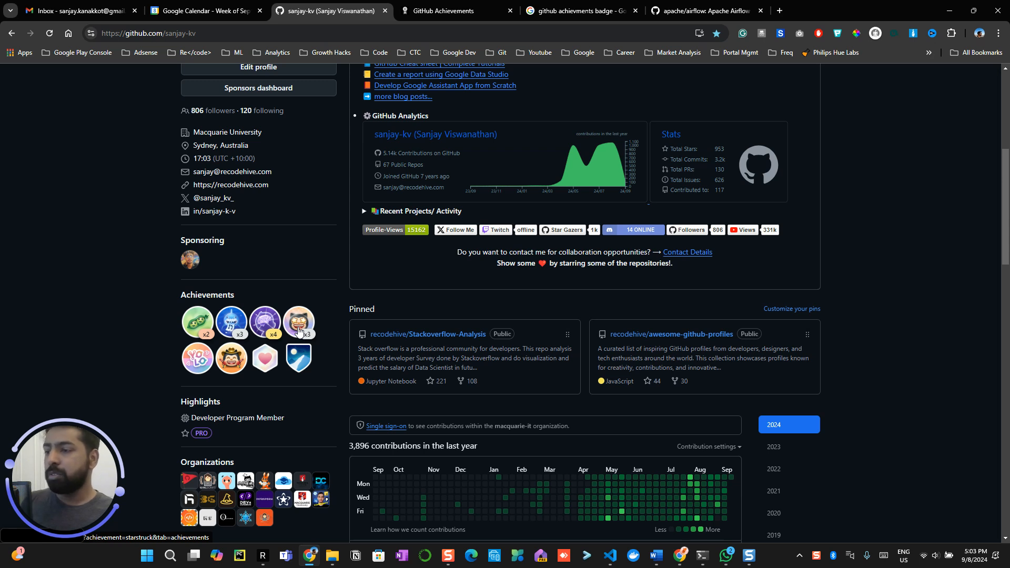
pyautogui.moveTo(301, 329)
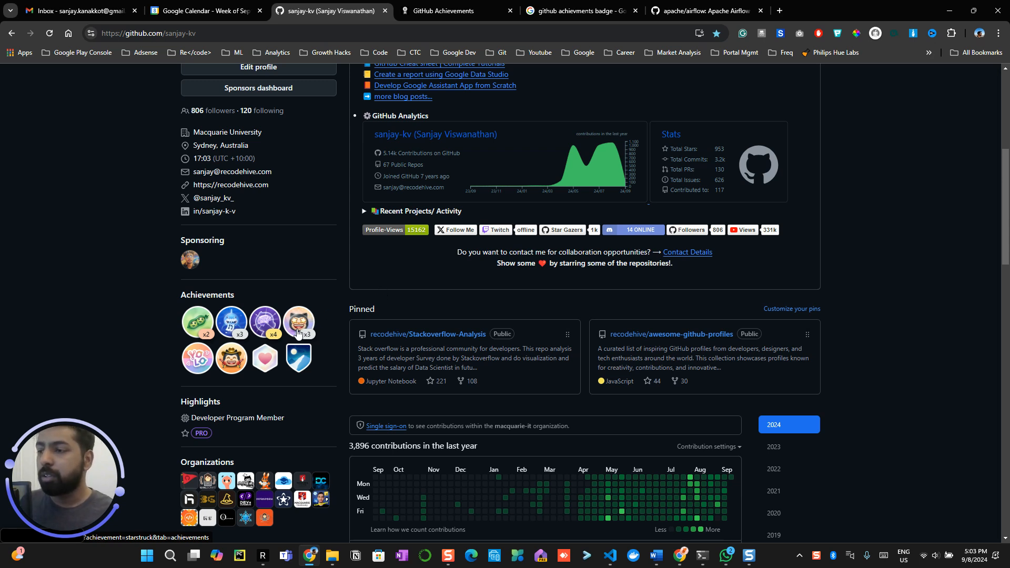
pyautogui.moveTo(526, 278)
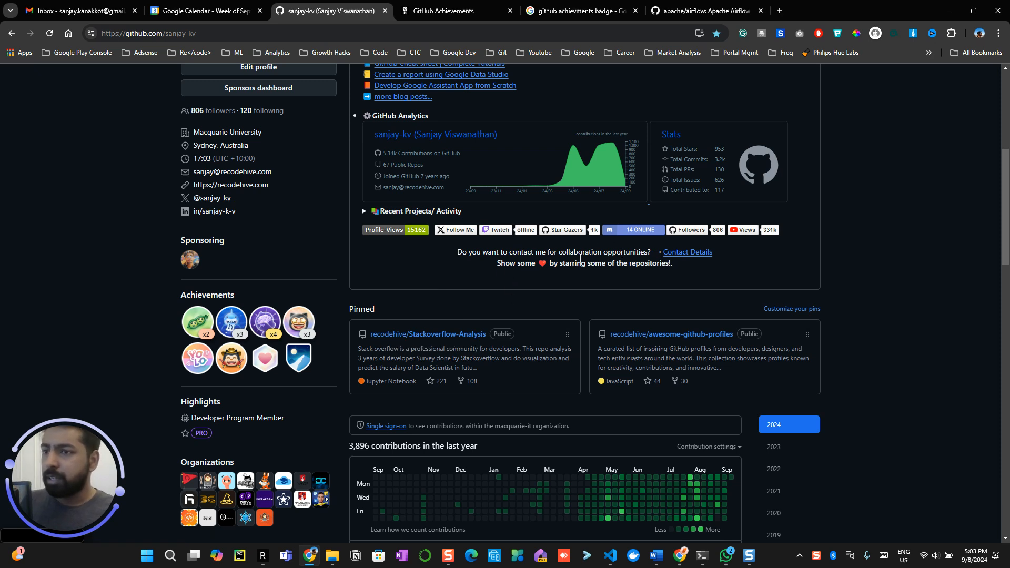
pyautogui.moveTo(575, 251)
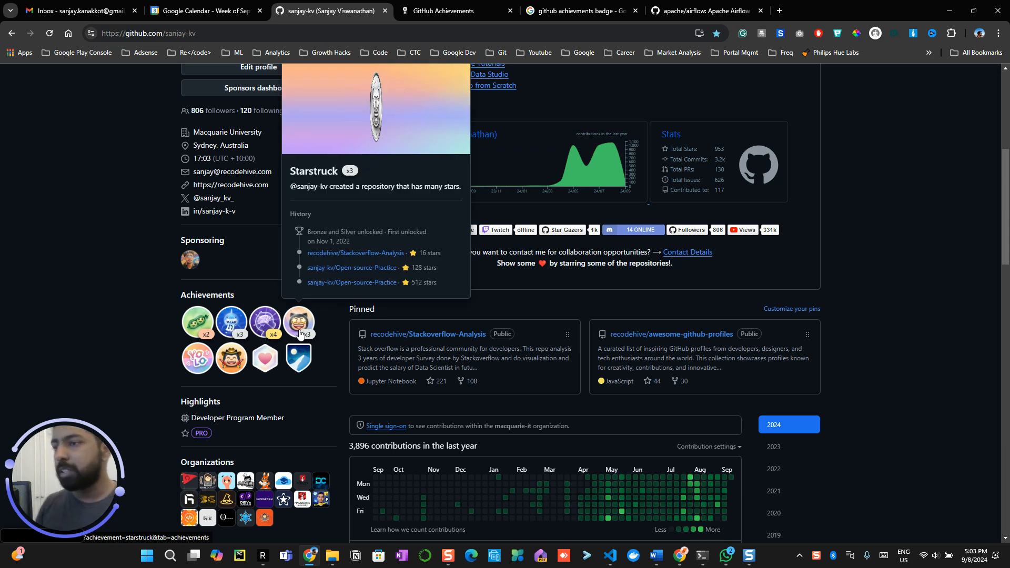
pyautogui.moveTo(302, 328)
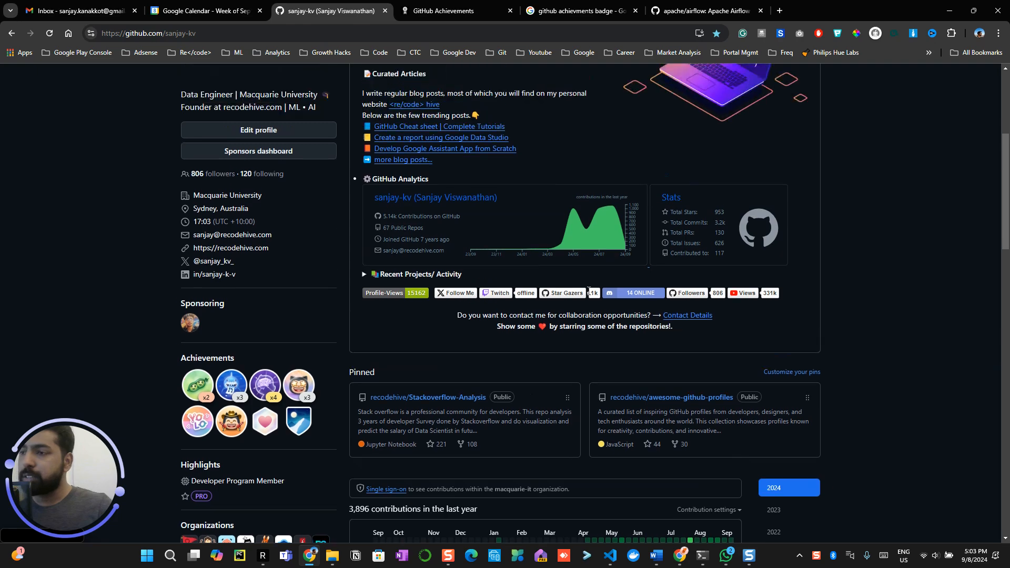
pyautogui.scroll(-3)
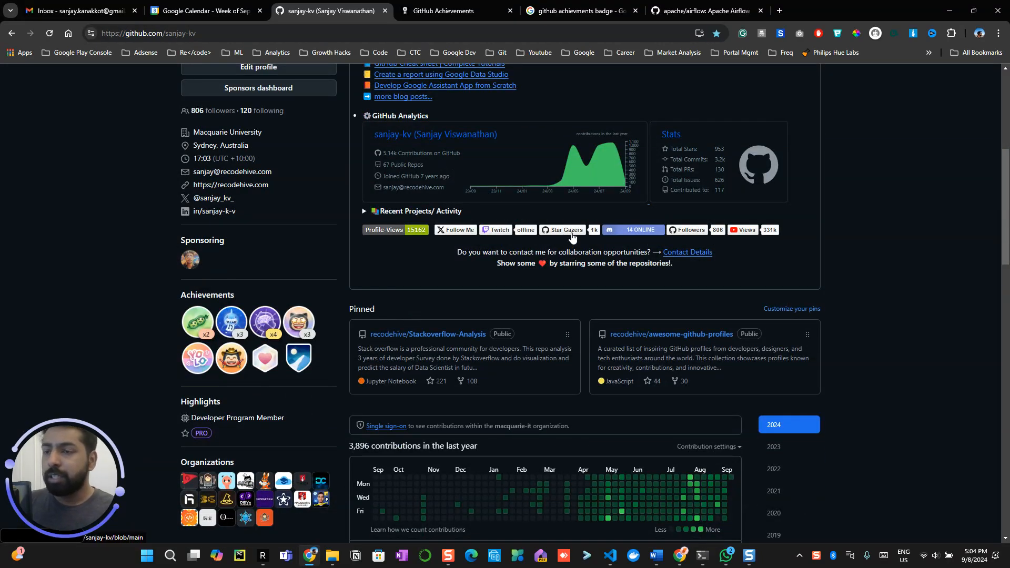
pyautogui.moveTo(606, 249)
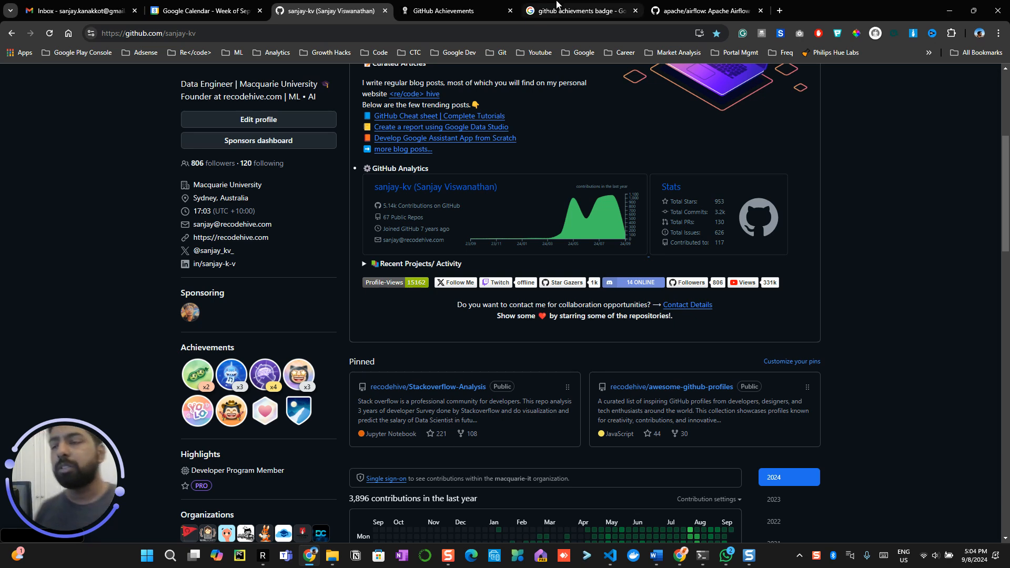
pyautogui.click(444, 10)
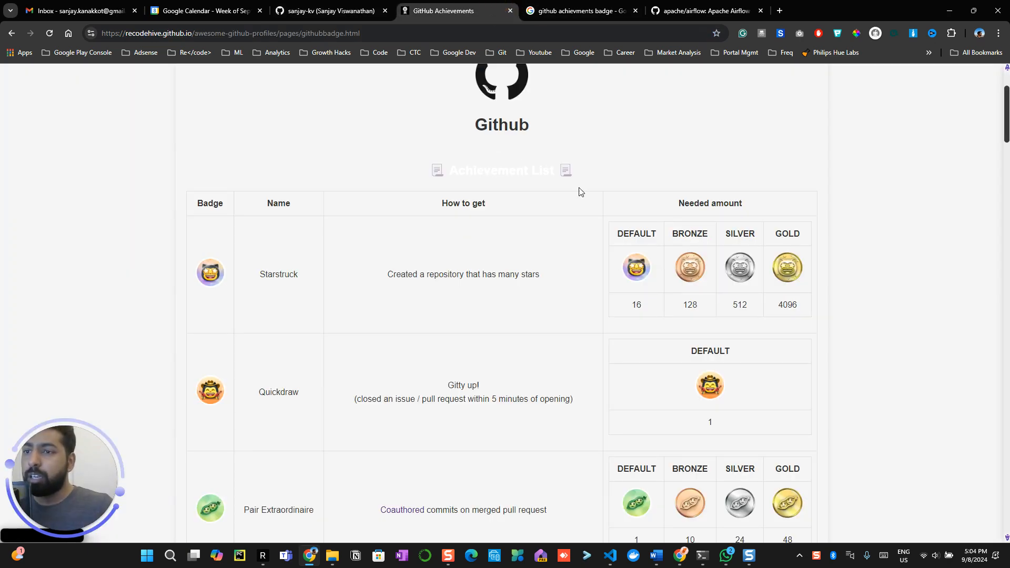
pyautogui.moveTo(614, 243)
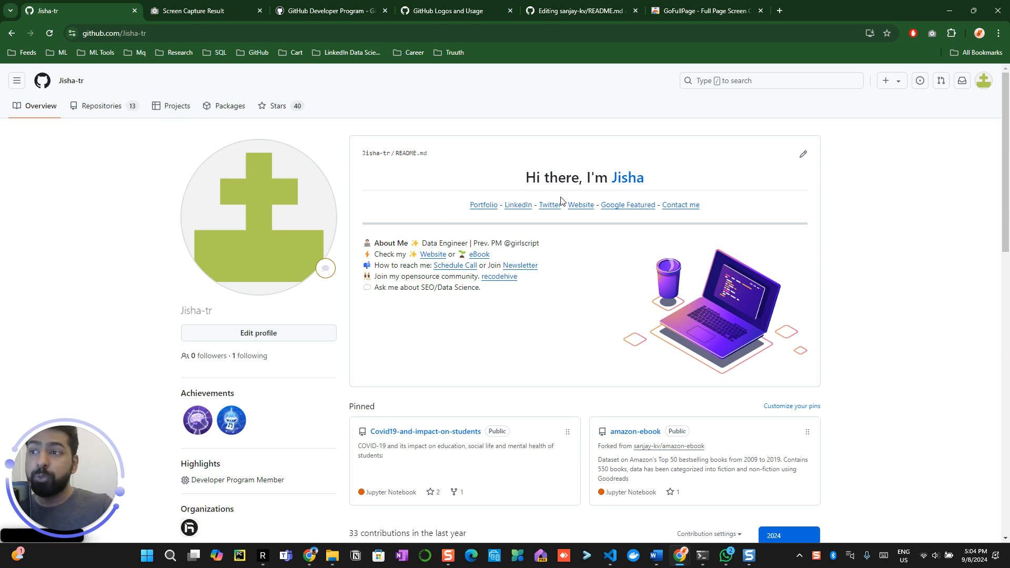
pyautogui.moveTo(578, 171)
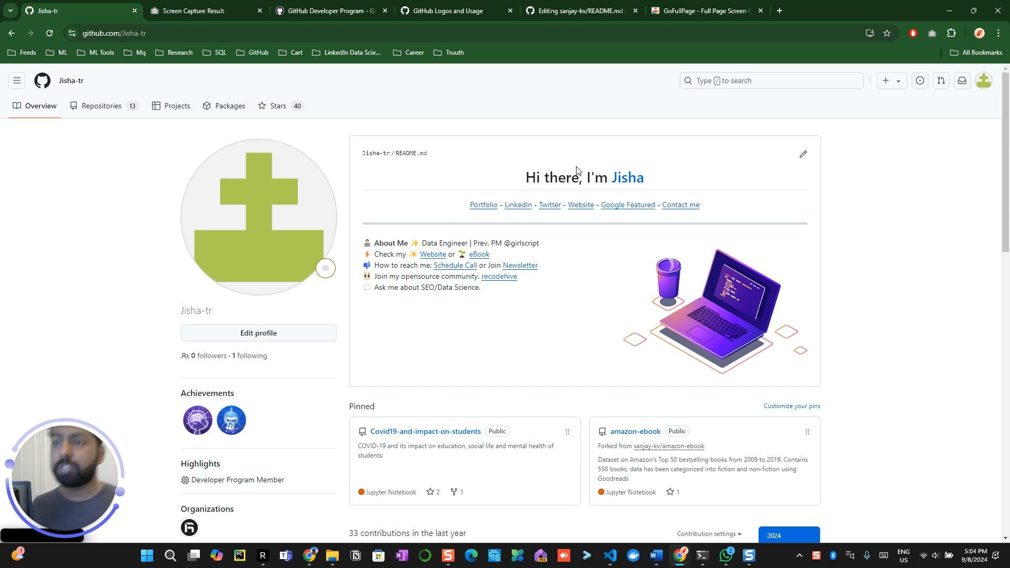
pyautogui.moveTo(376, 156)
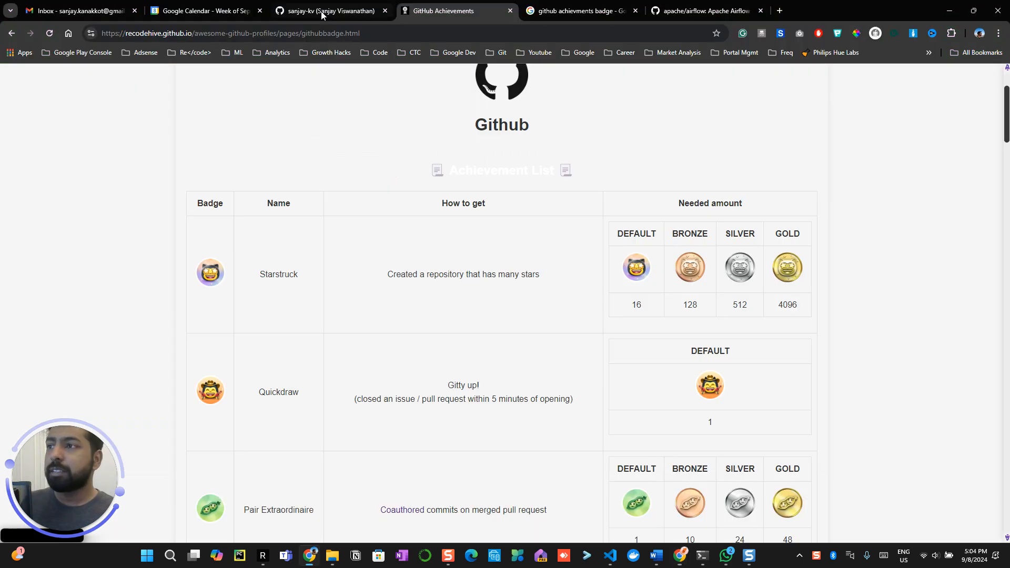
pyautogui.click(577, 10)
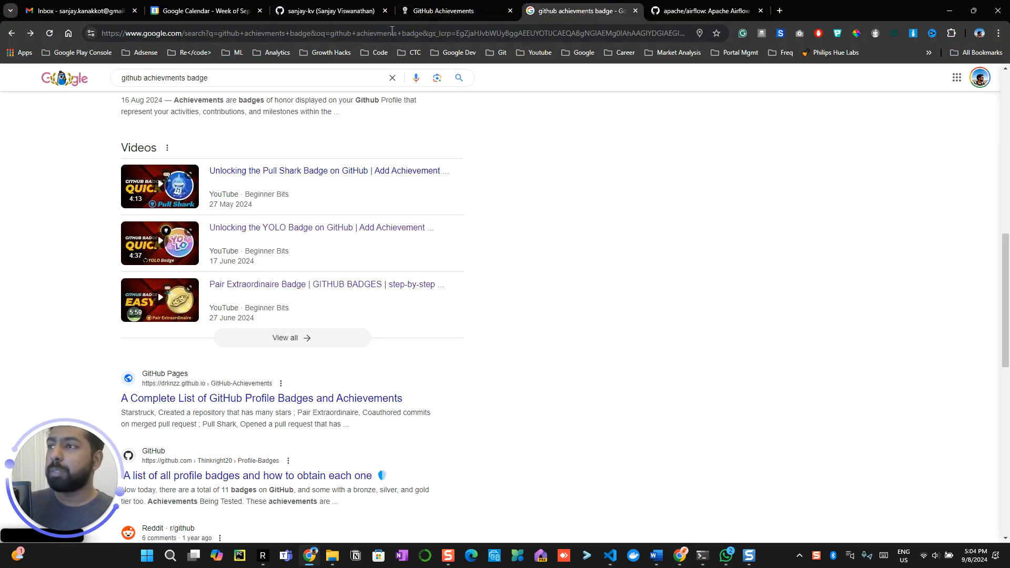
pyautogui.write('https://github.com/Jisha-tr/Jisha-tr')
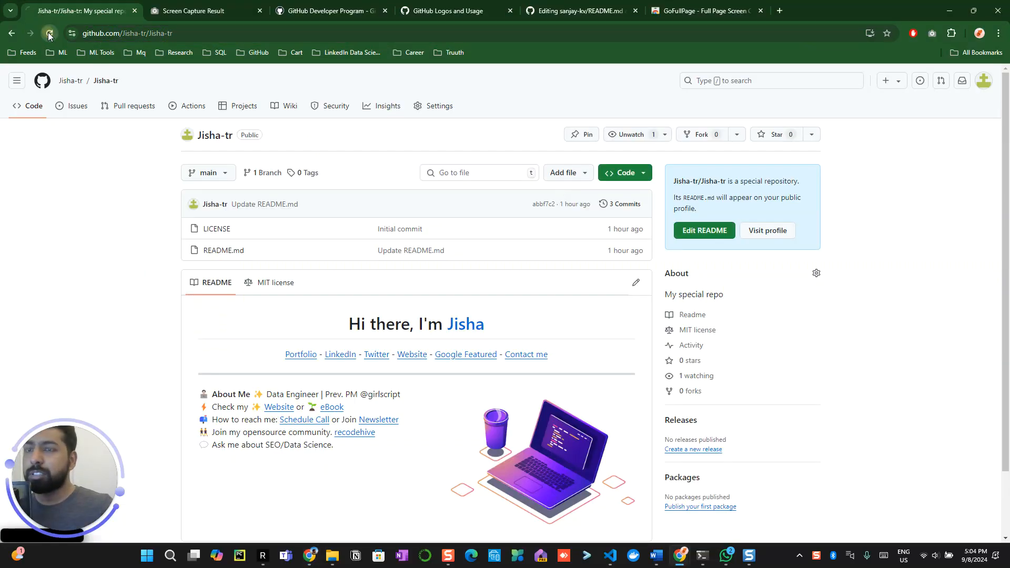
# Reload the Jisha-tr repository page so its updated star count appears.
pyautogui.click(776, 134)
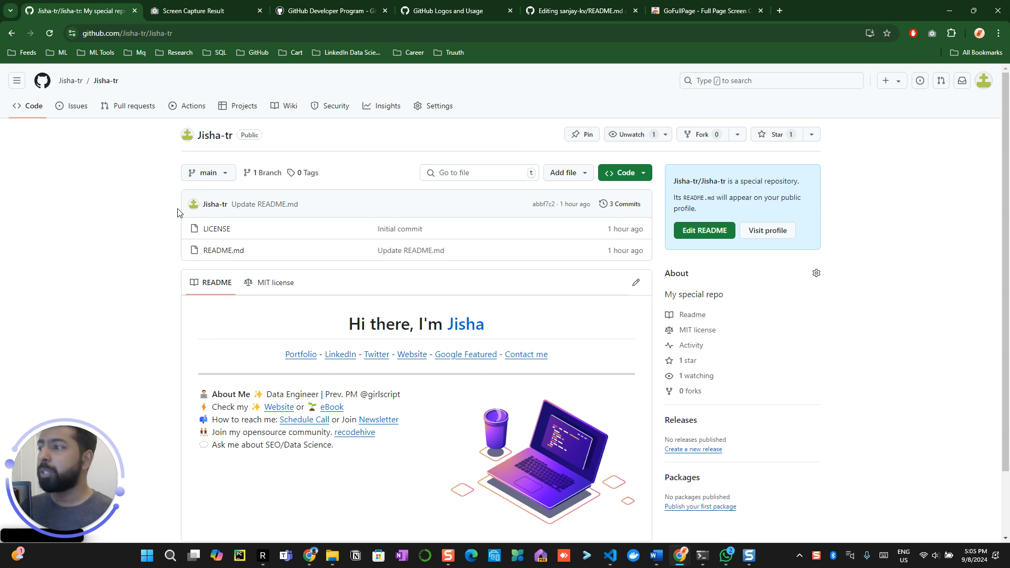
pyautogui.scroll(-3)
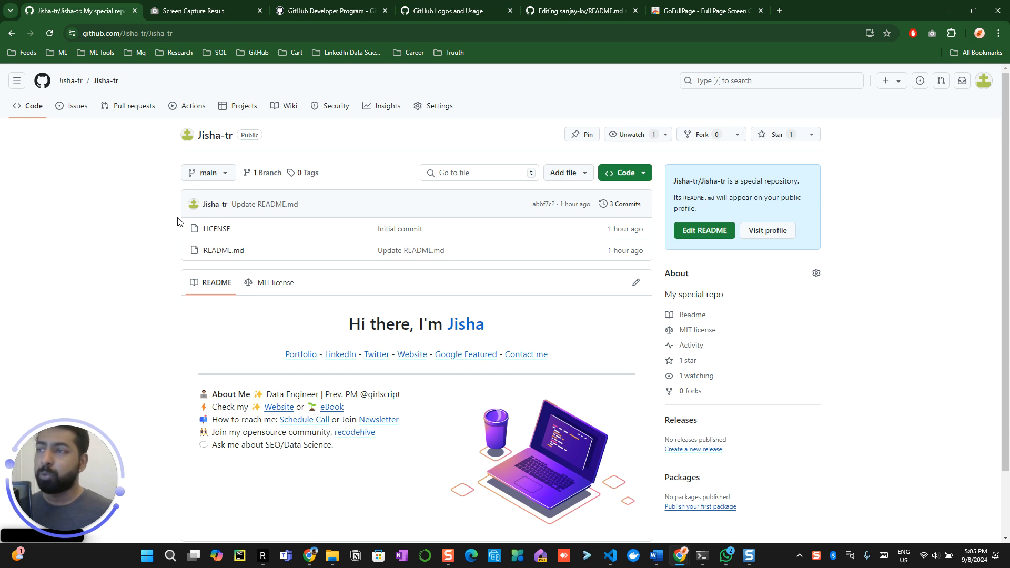
pyautogui.moveTo(24, 228)
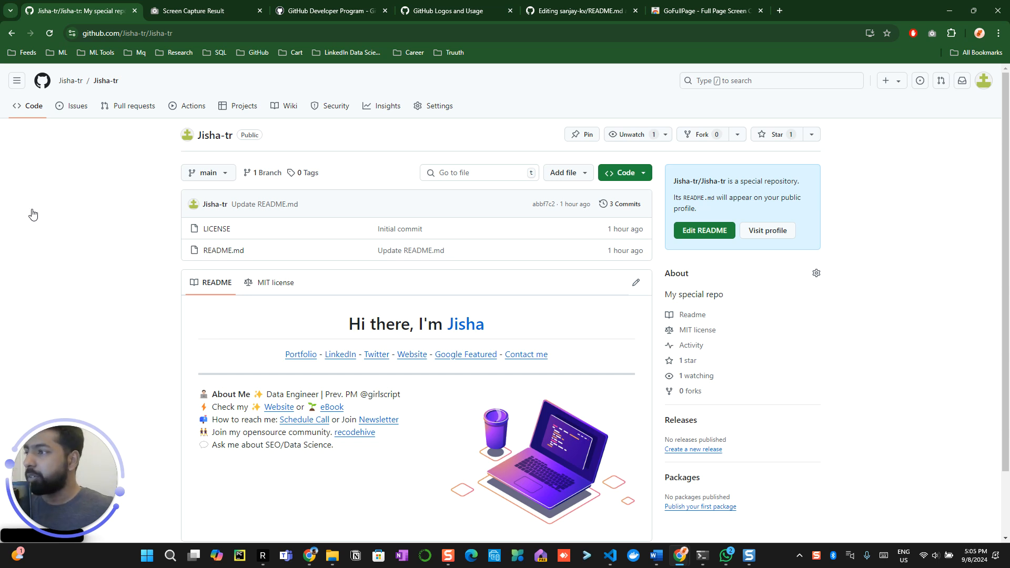
pyautogui.click(258, 34)
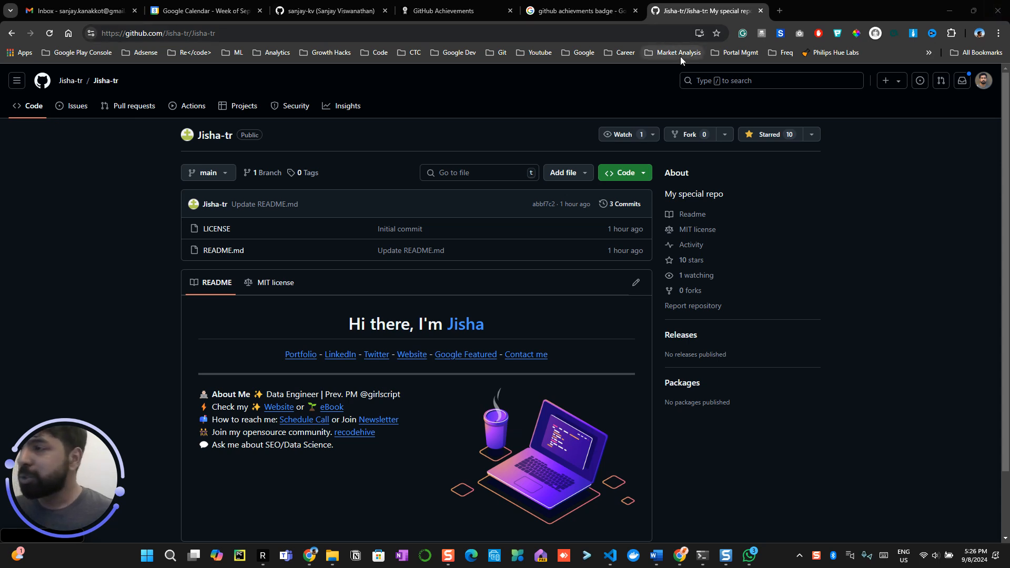
pyautogui.moveTo(679, 84)
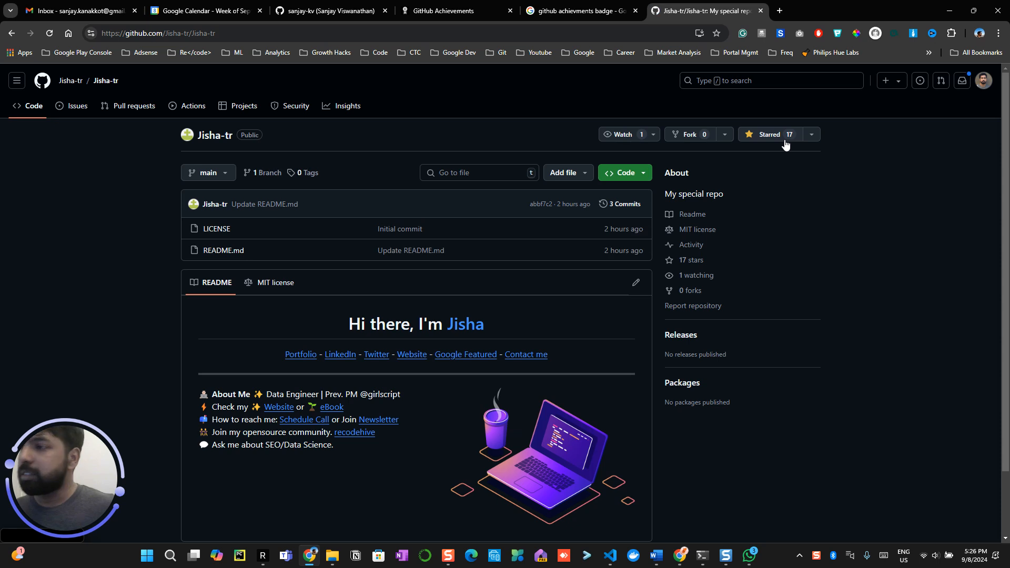
# Switch to the secondary account's window showing the Jisha-tr repository's star count.
pyautogui.click(444, 10)
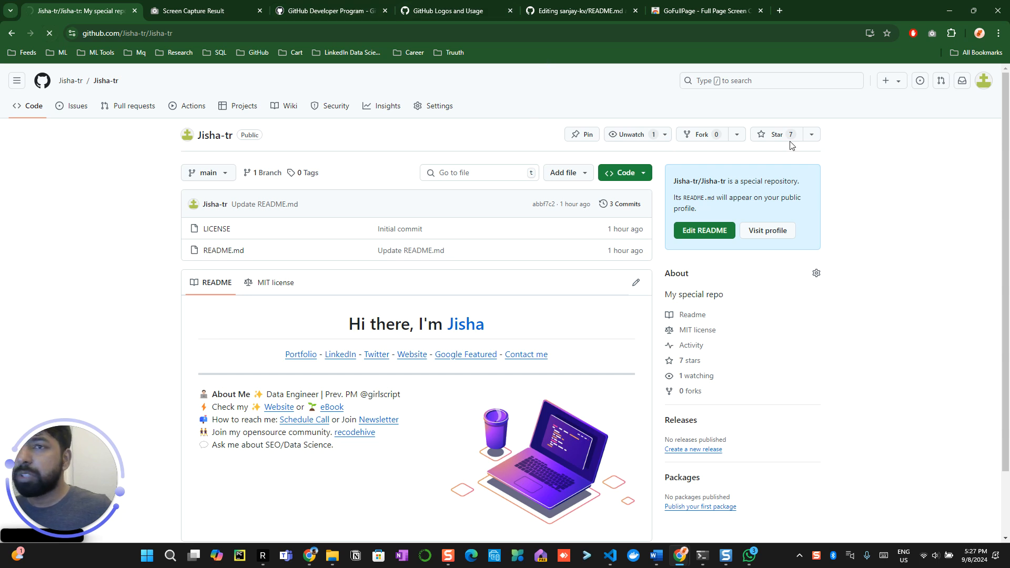
pyautogui.moveTo(821, 134)
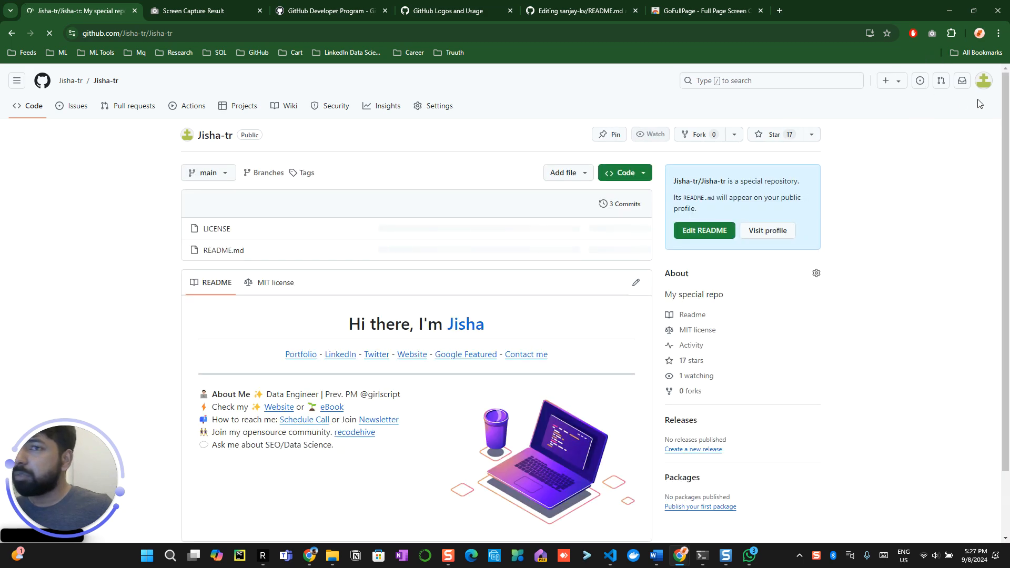
# Open and close the secondary account's avatar menu on the 17-star Jisha-tr page.
pyautogui.click(985, 80)
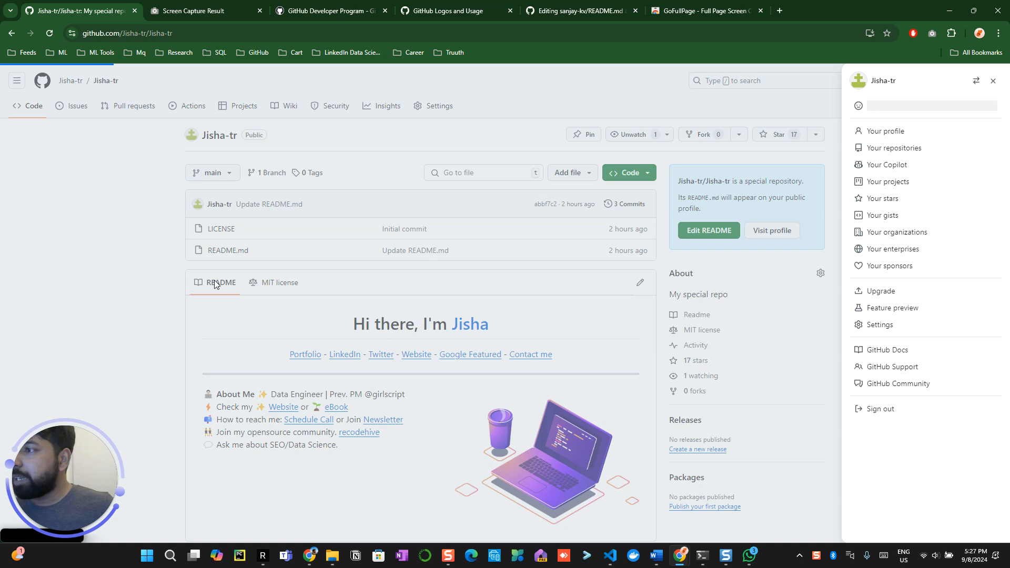
pyautogui.click(887, 131)
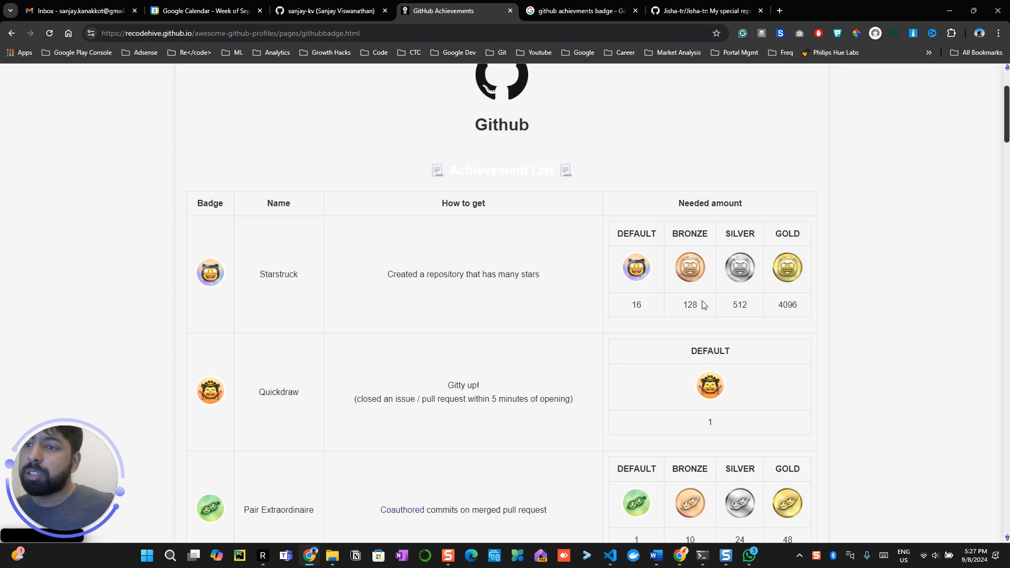
pyautogui.moveTo(696, 316)
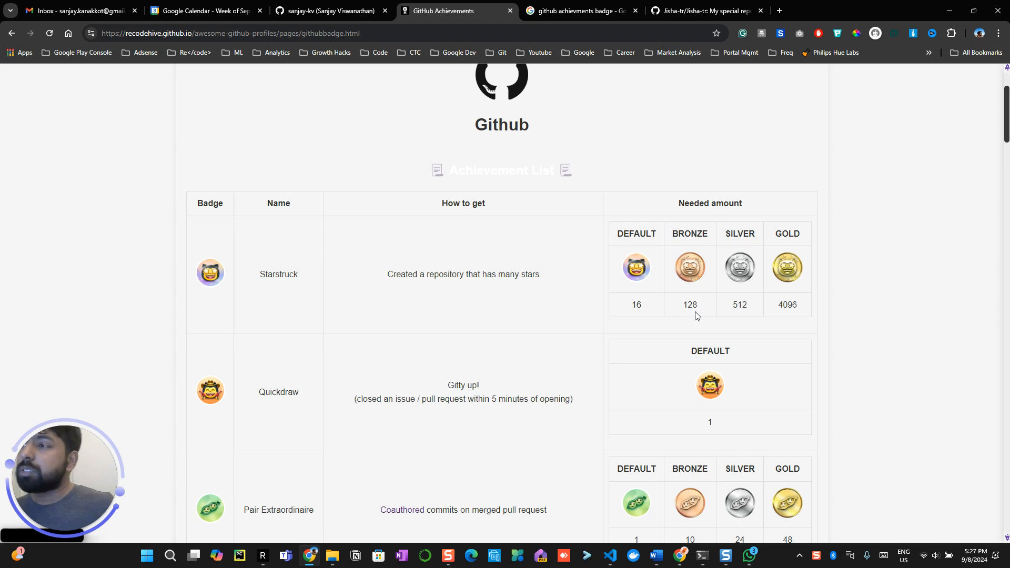
pyautogui.moveTo(696, 108)
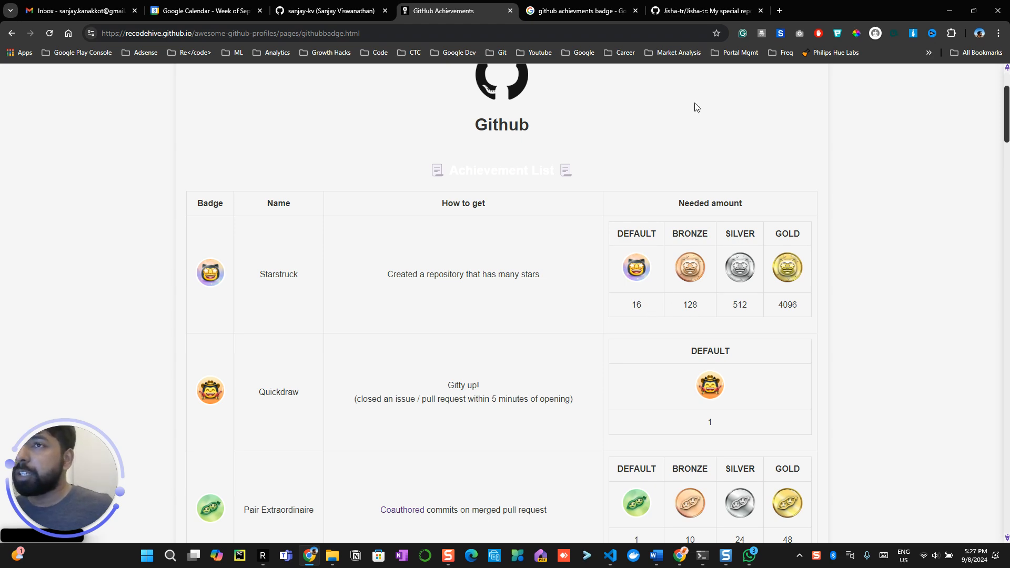
pyautogui.click(707, 10)
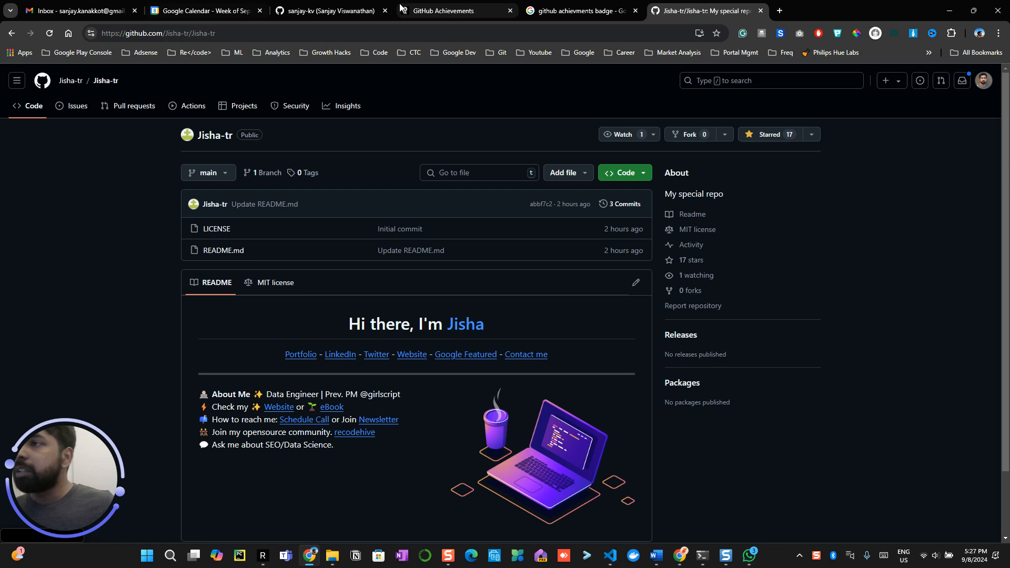
pyautogui.click(455, 11)
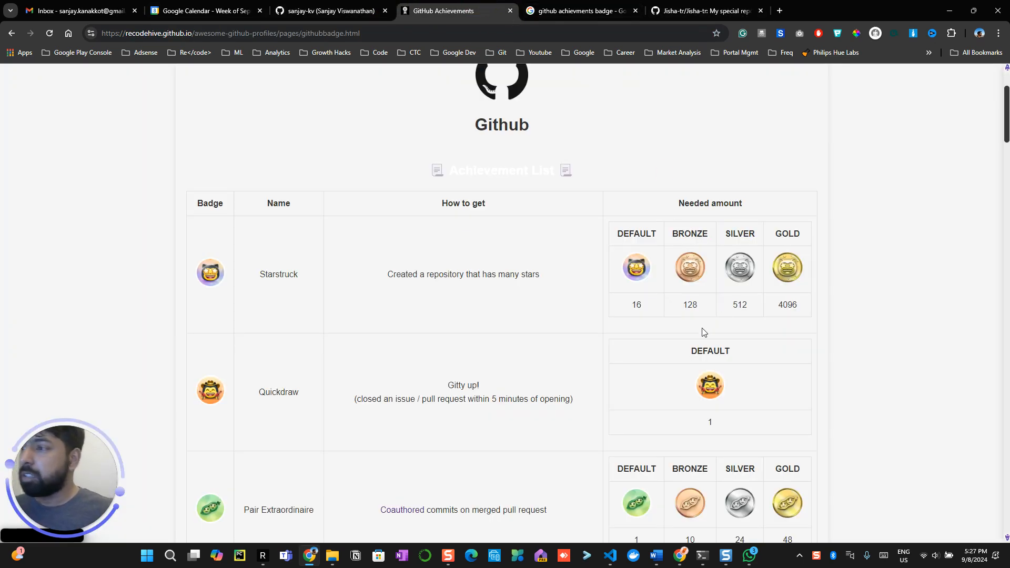
pyautogui.scroll(-3)
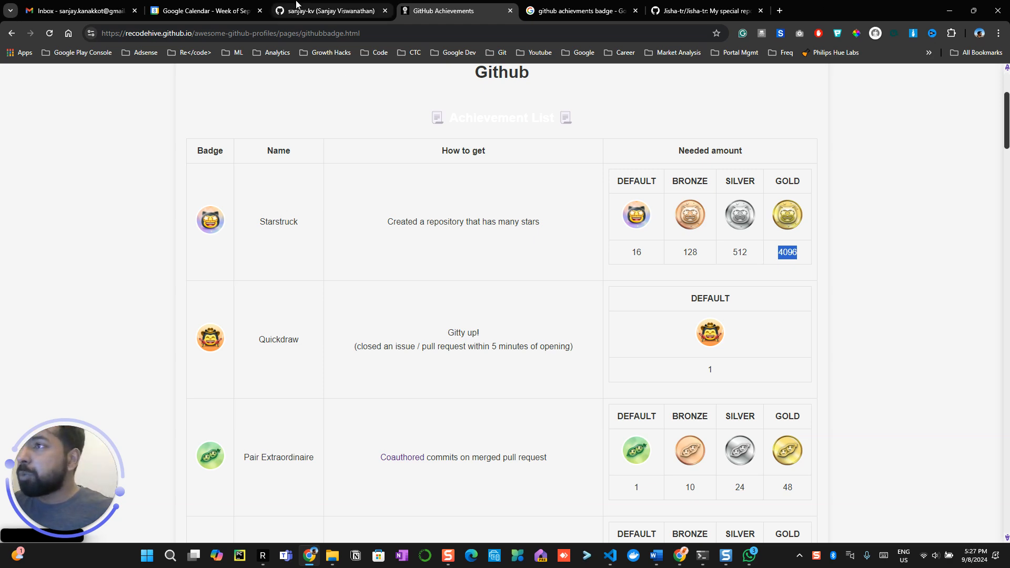
pyautogui.click(328, 11)
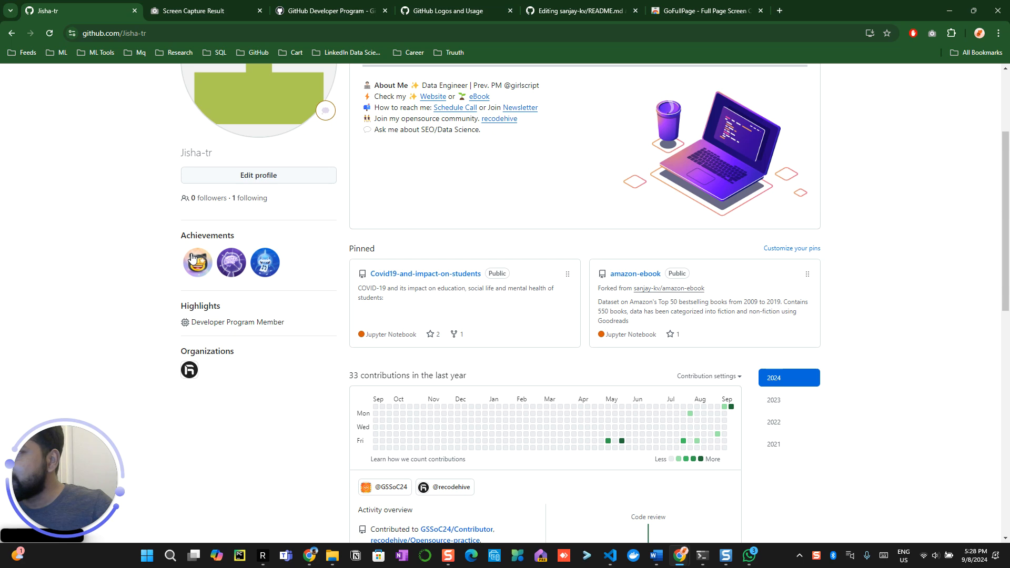
pyautogui.moveTo(231, 262)
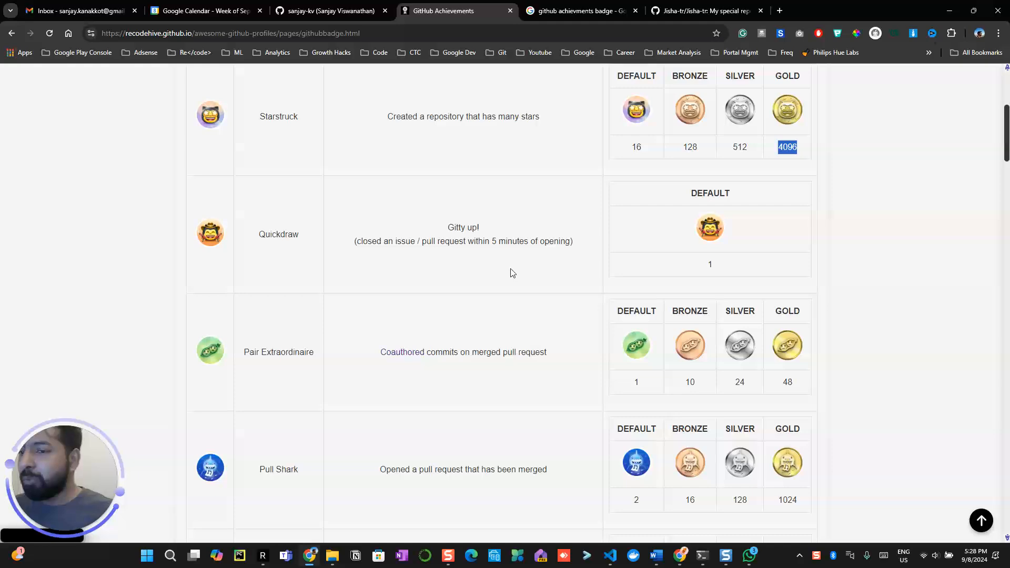
# Scroll the achievements table past Galaxy Brain, YOLO and Public Sponsor to the skin tone section.
pyautogui.scroll(-3)
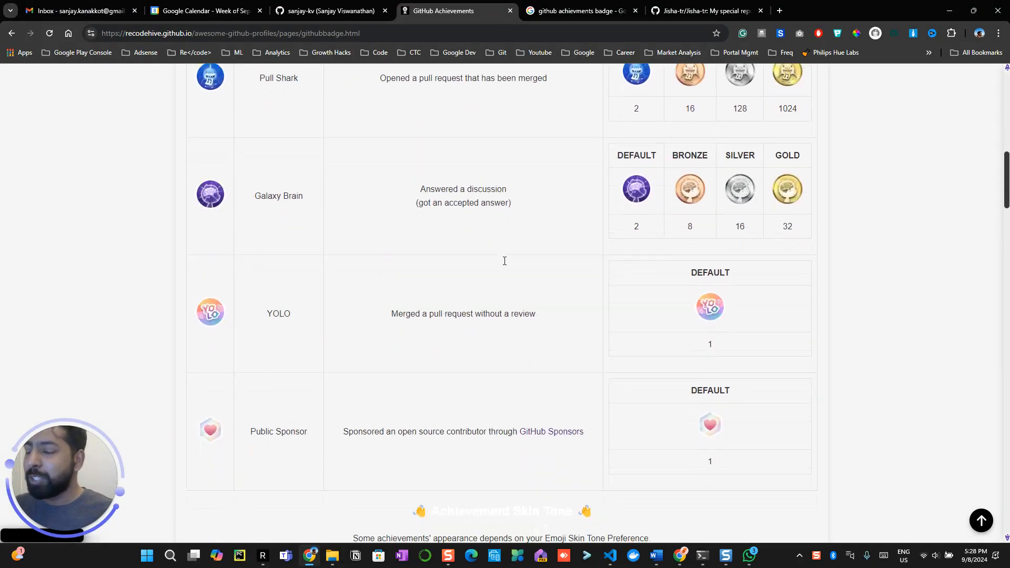
pyautogui.scroll(-3)
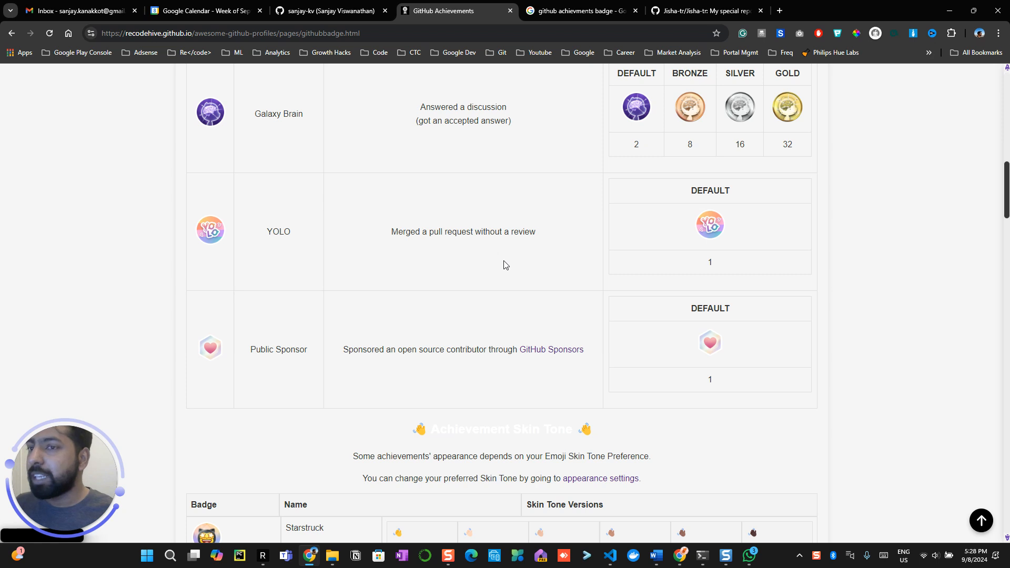